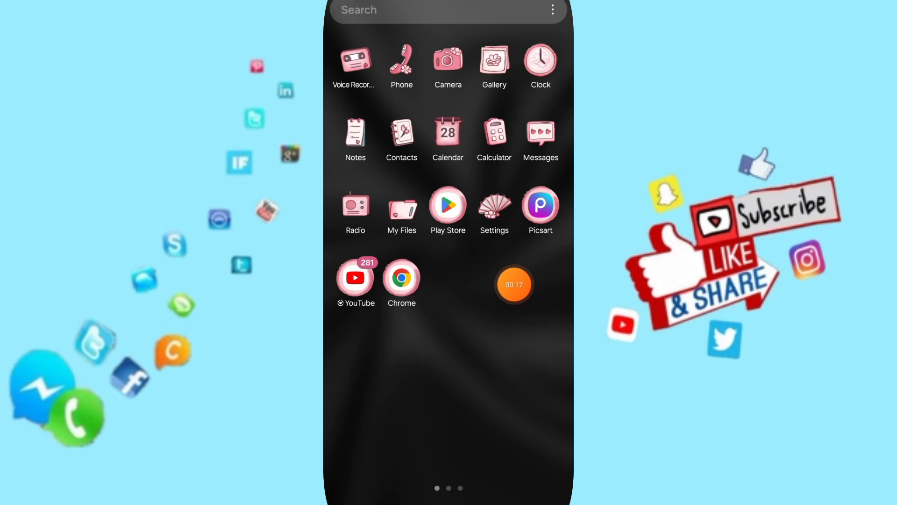
Launch Settings from the home screen.
{"action": "left_click", "coordinate": [494, 204]}
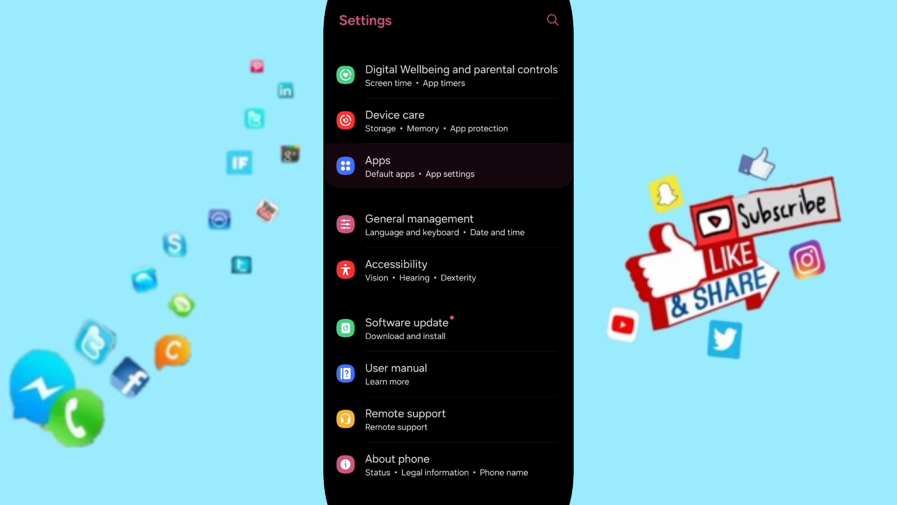
Search the installed apps for 'trad' to locate Trading 212.
{"action": "left_click", "coordinate": [448, 166]}
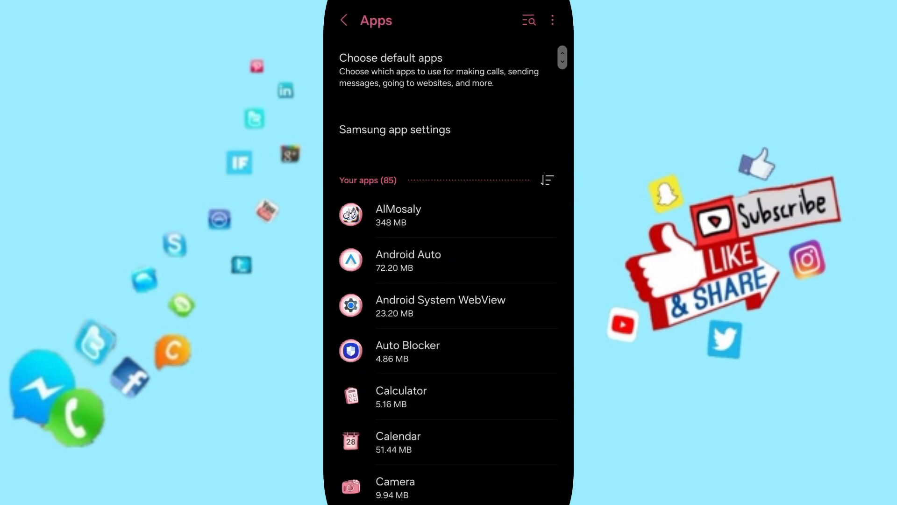
{"action": "type", "text": "tr"}
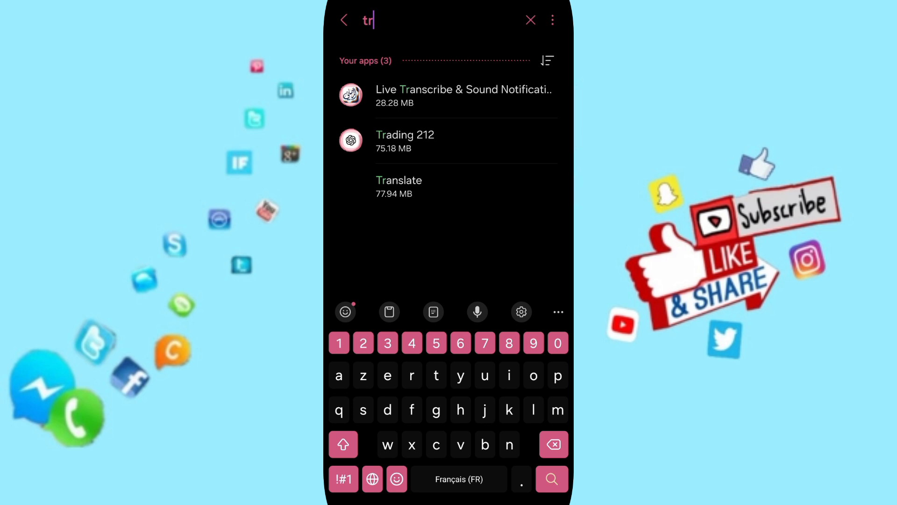
{"action": "type", "text": "ad"}
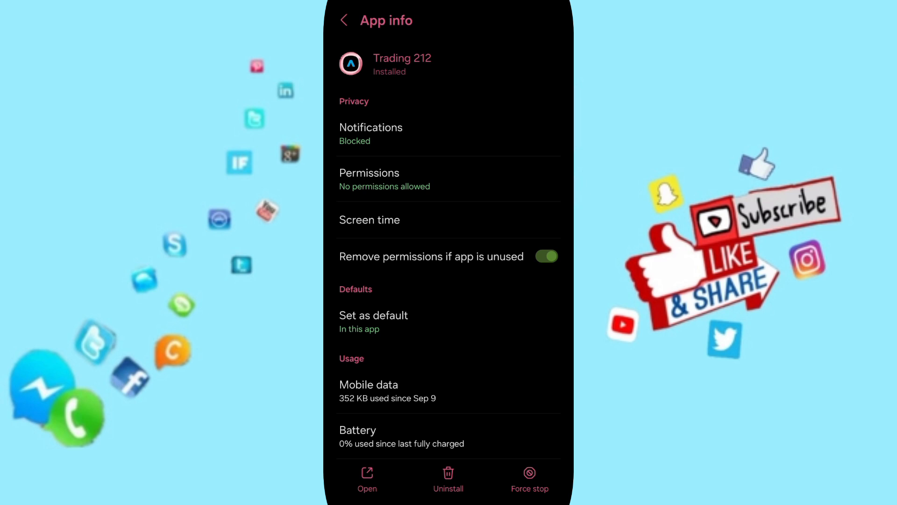
Force-stop Trading 212, confirm it, and go to its Storage usage details.
{"action": "left_click", "coordinate": [529, 479]}
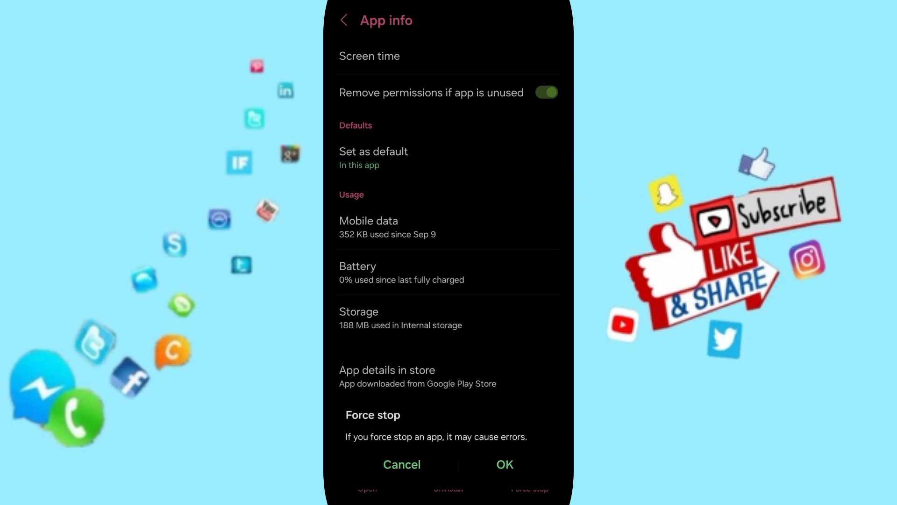
{"action": "left_click", "coordinate": [402, 465]}
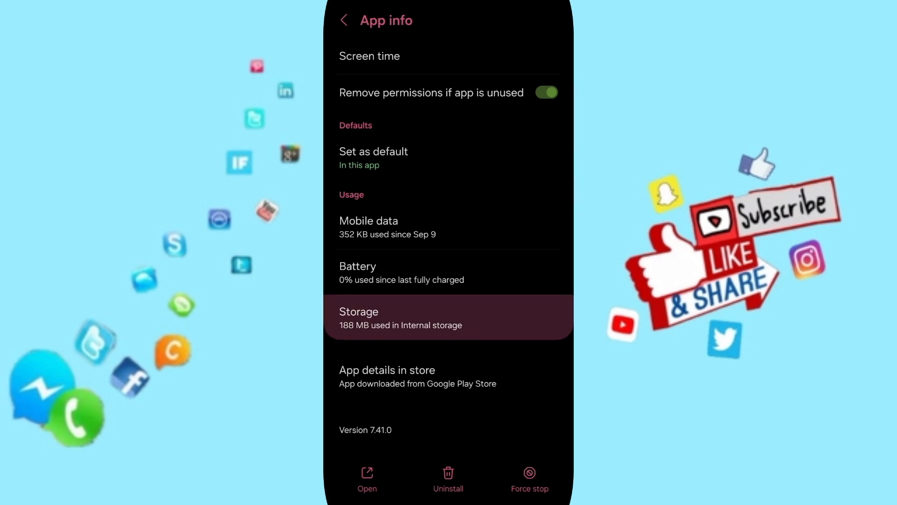
{"action": "left_click", "coordinate": [448, 317]}
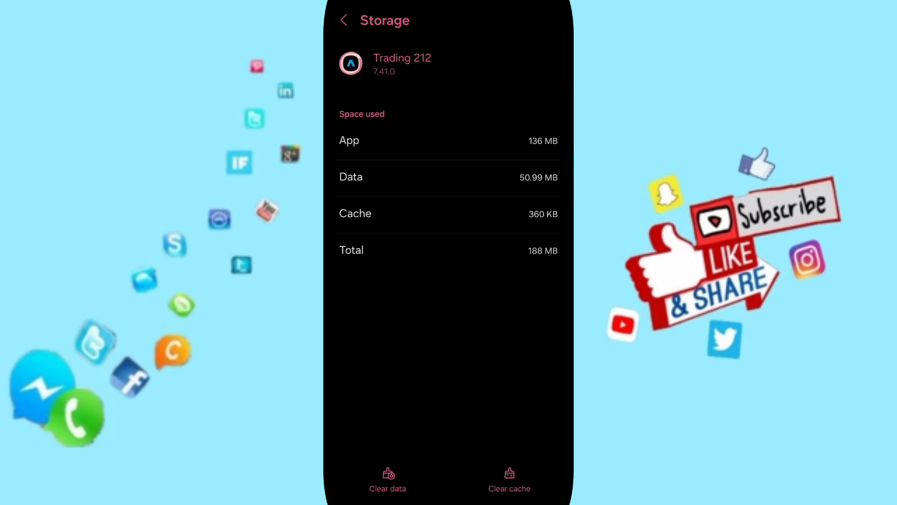
Start Clear data for Trading 212, raising the permanent-deletion warning.
{"action": "left_click", "coordinate": [387, 479]}
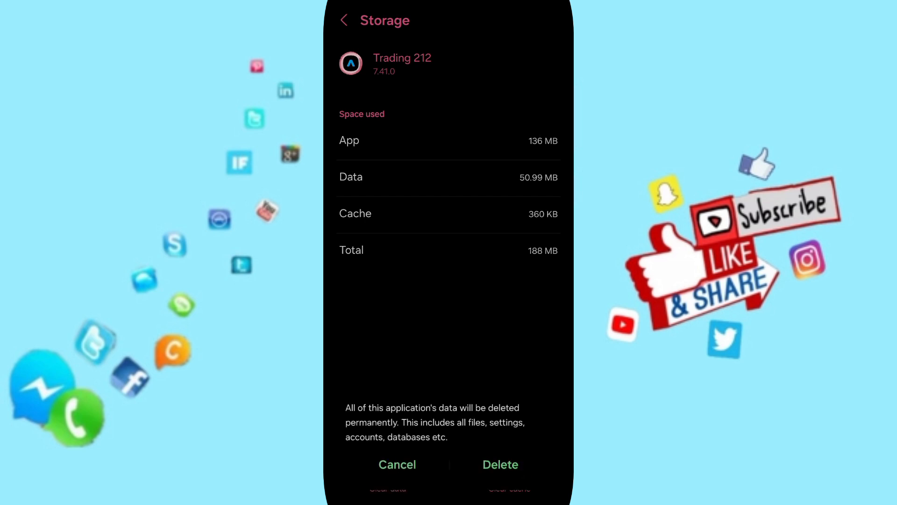